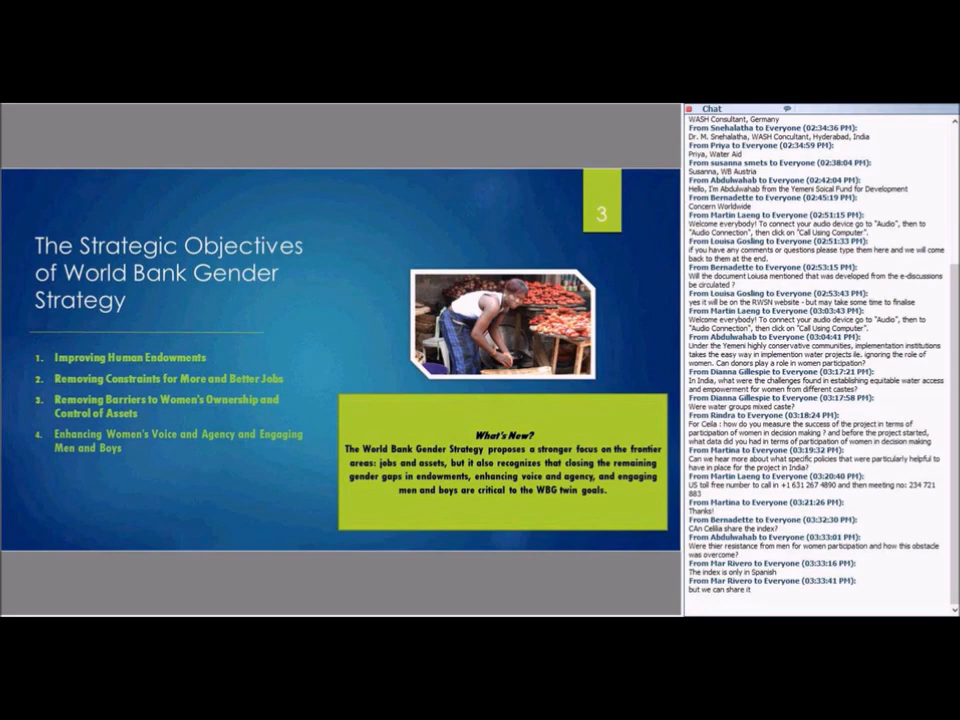
- Advance past the Ghana water and sanitation slide to the voice and agency slide
{"action": "key", "text": "Right"}
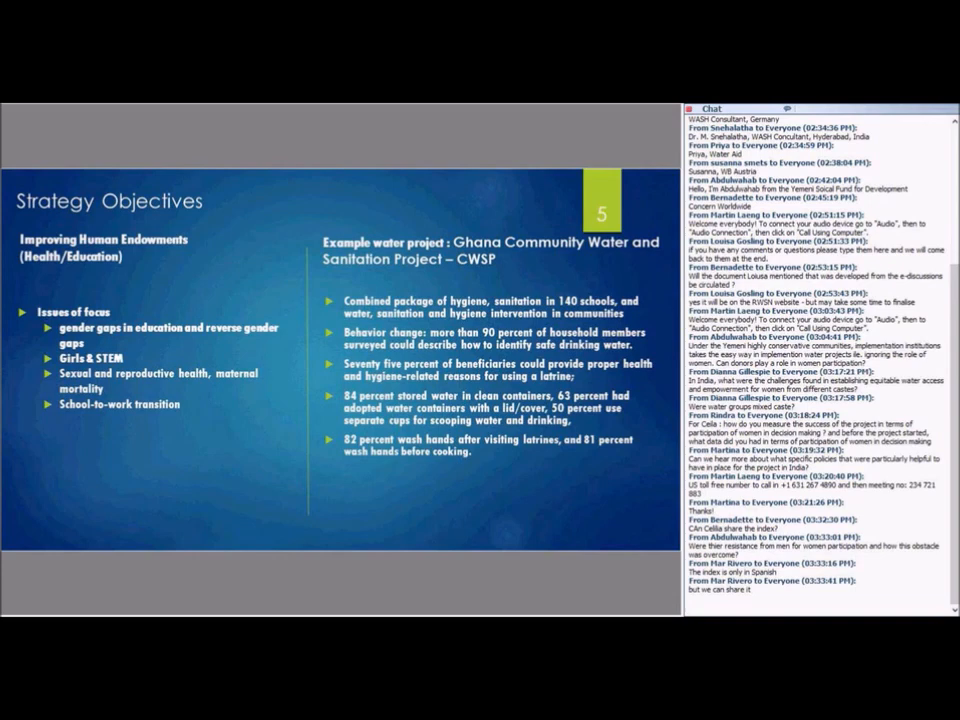
{"action": "key", "text": "right"}
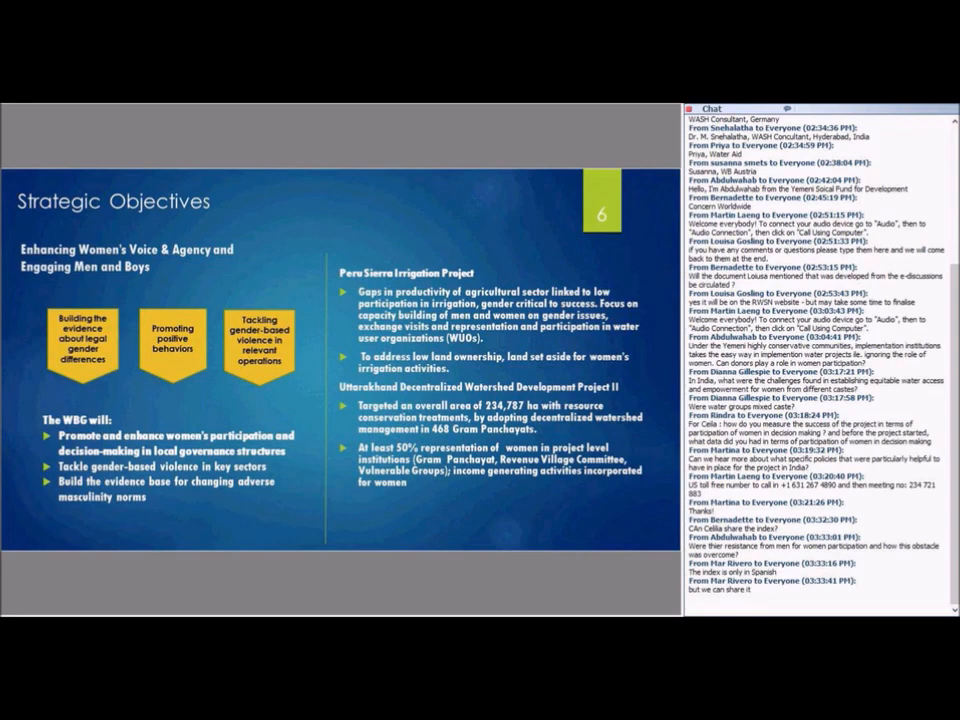
- Scroll down the chat panel while the Peru and Uttarakhand slide is shown
{"action": "scroll", "scroll_direction": "down", "scroll_amount": 3}
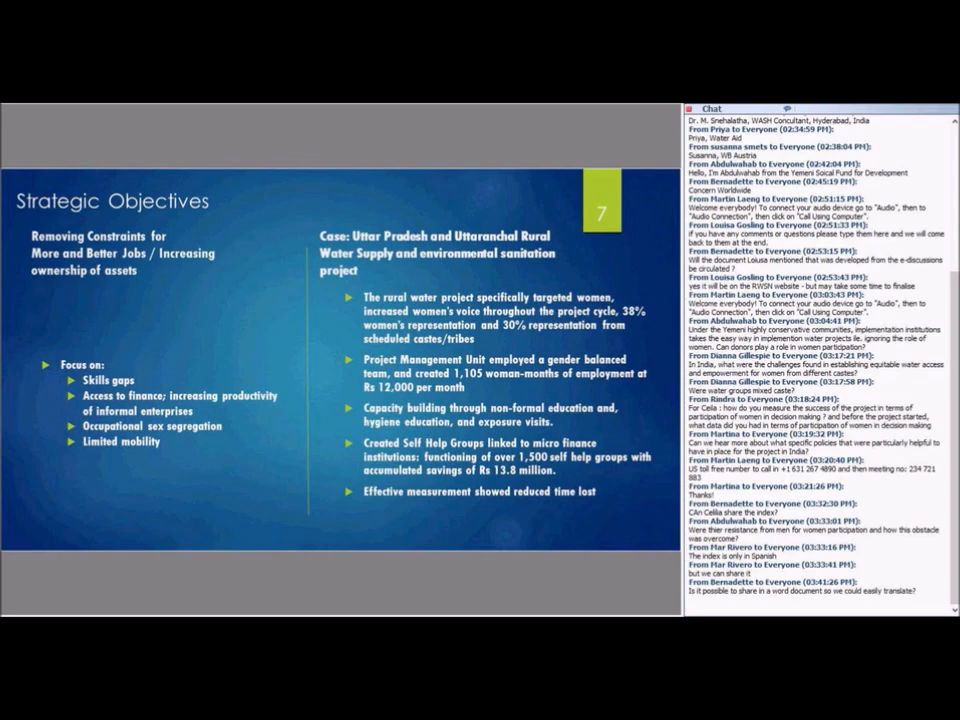
- Scroll the chat to the newest question about measuring hand-washing rates
{"action": "scroll", "scroll_direction": "down", "scroll_amount": 3}
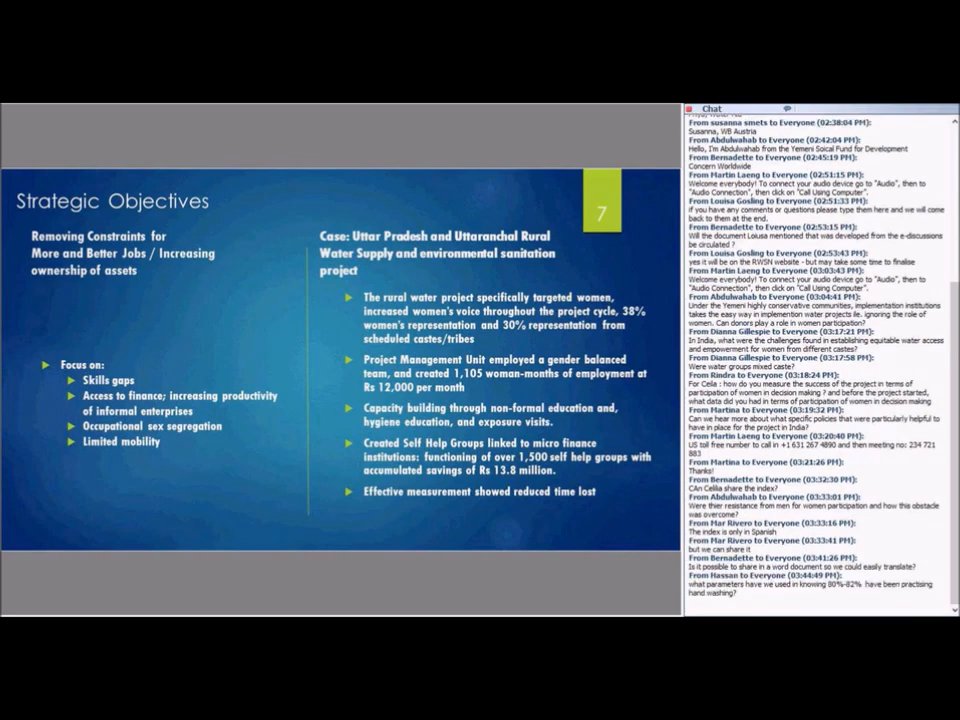